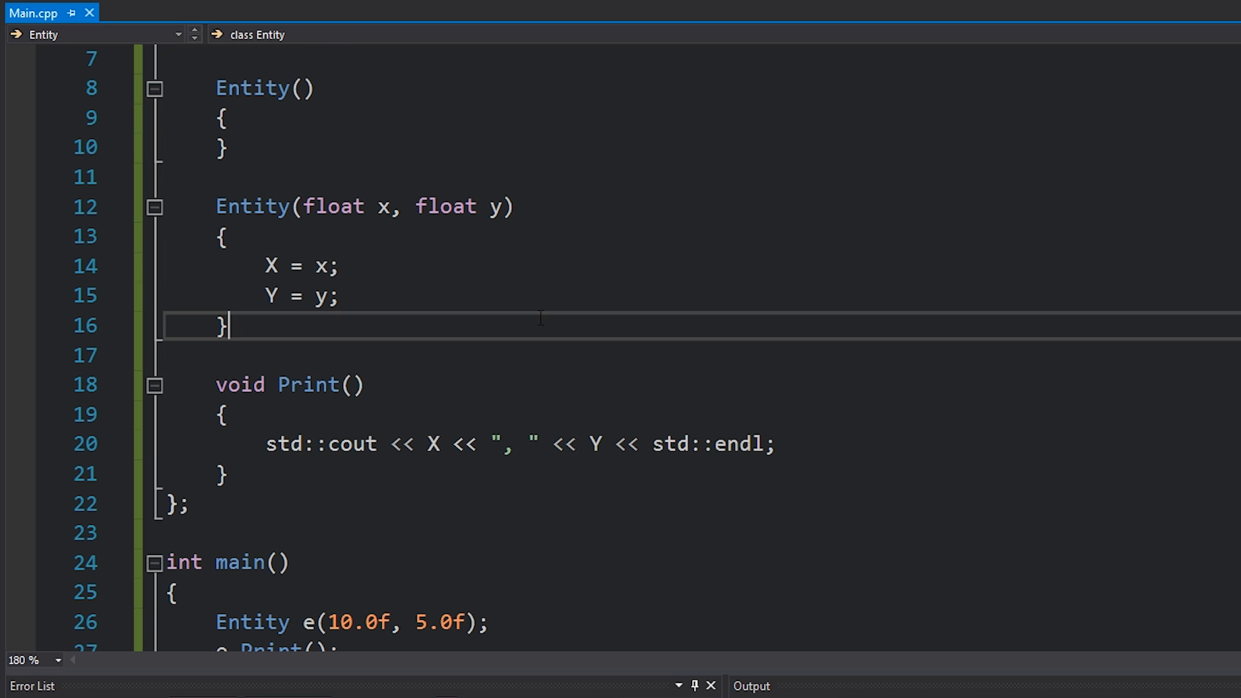
Step: Add a ~Entity() destructor line after the Entity(float x, float y) constructor
{"action": "key", "text": "Enter"}
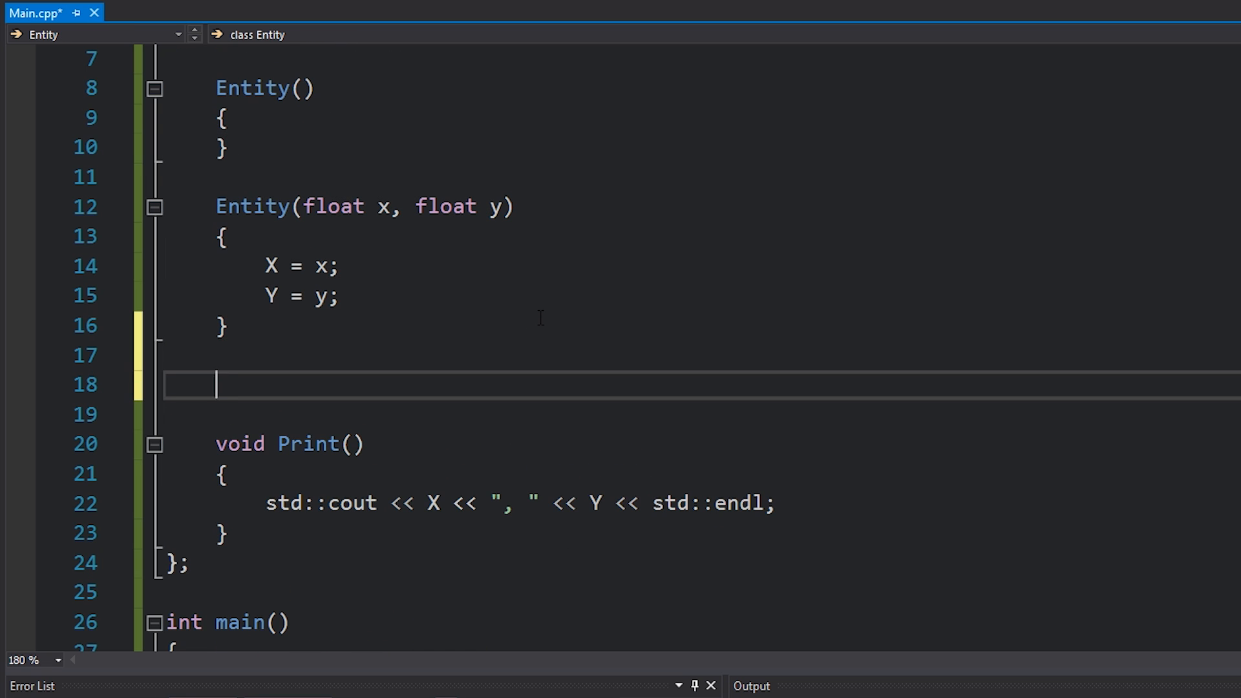
{"action": "type", "text": "~Entity()"}
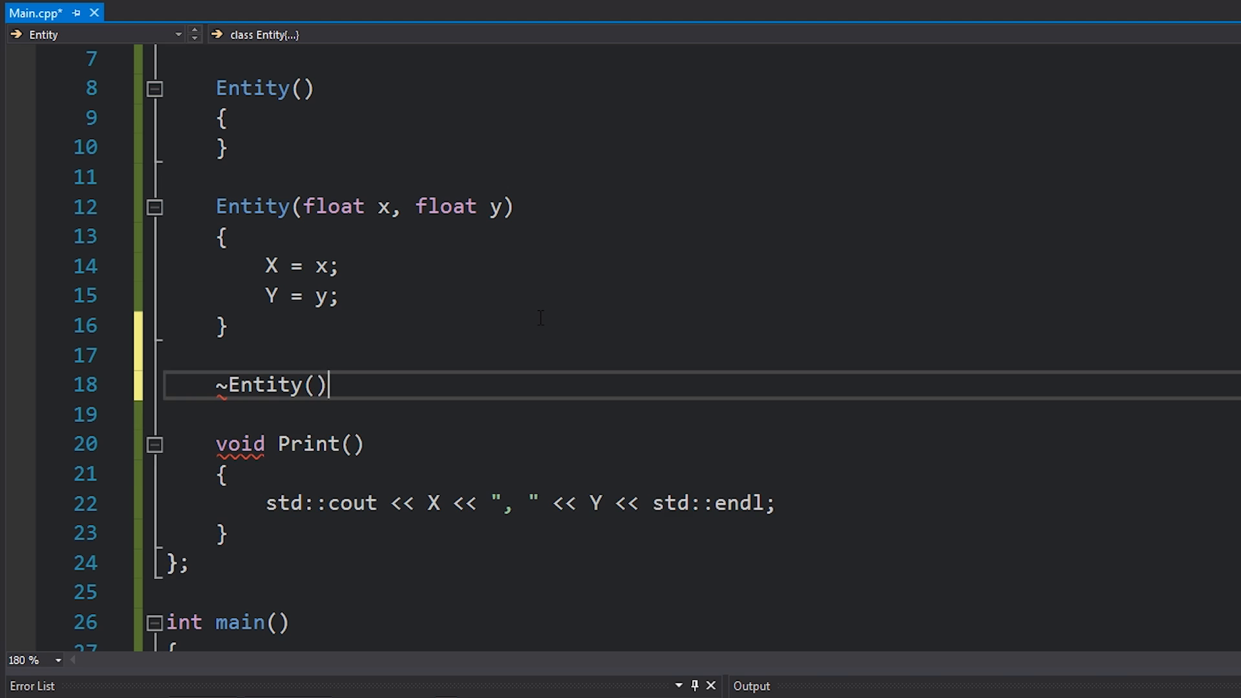
{"action": "key", "text": "Enter"}
{"action": "type", "text": "{"}
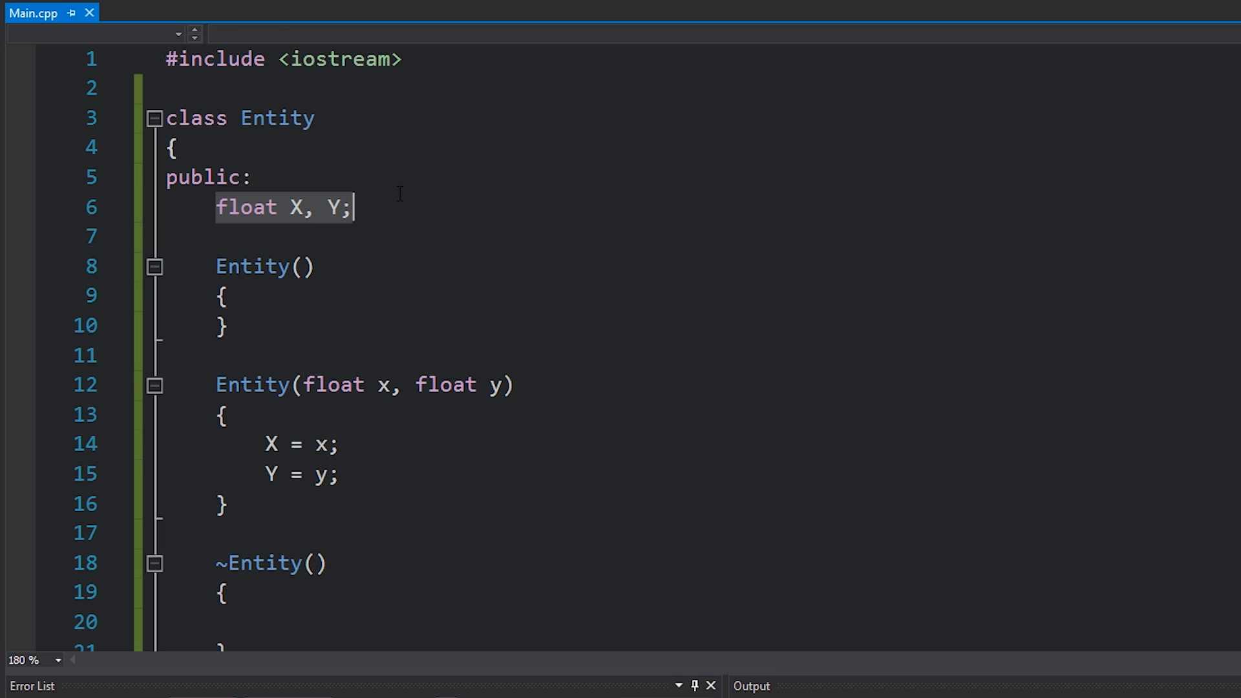
{"action": "mouse_move", "coordinate": [400, 202]}
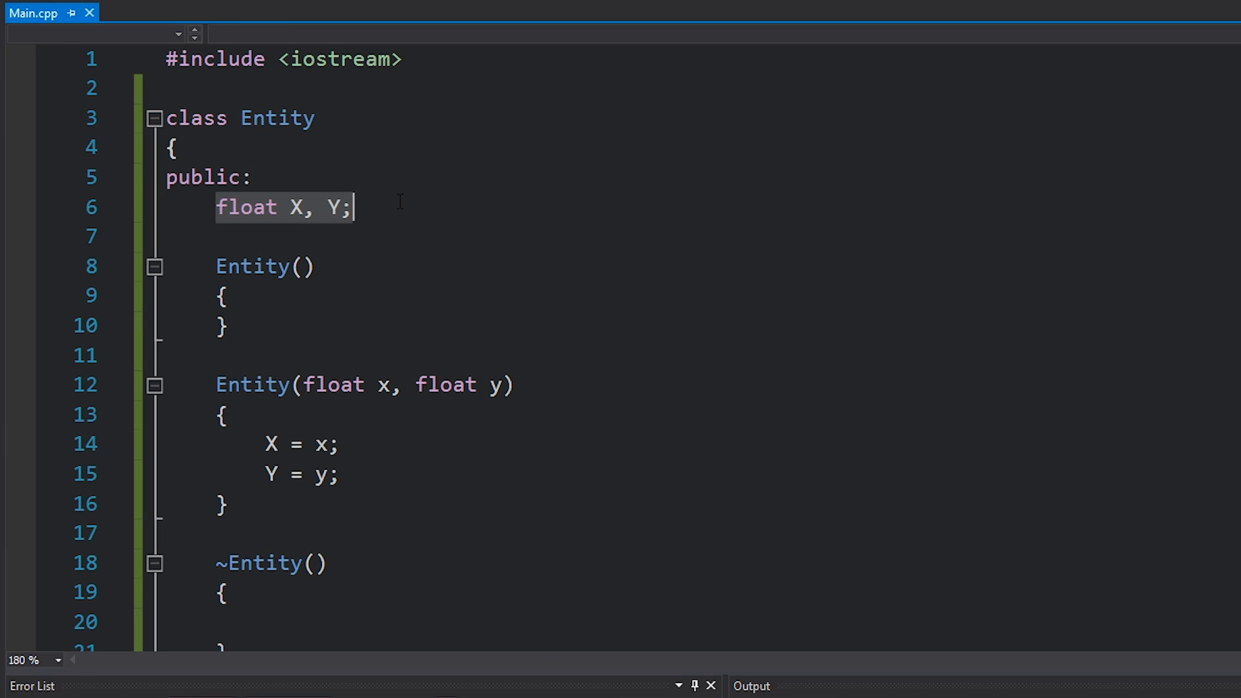